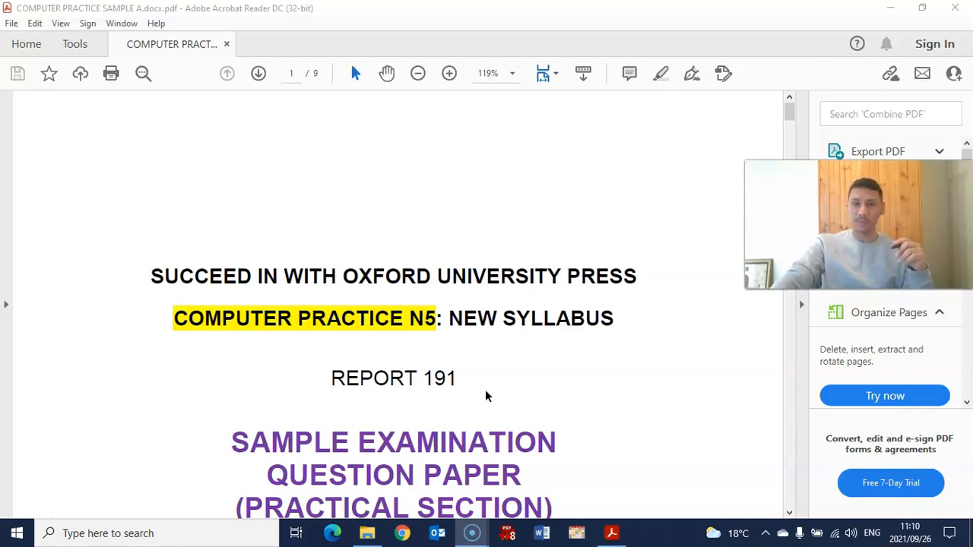
Scroll from the exam cover through the instructions and Section B mail merge pages to page 5
scroll("down", 3)
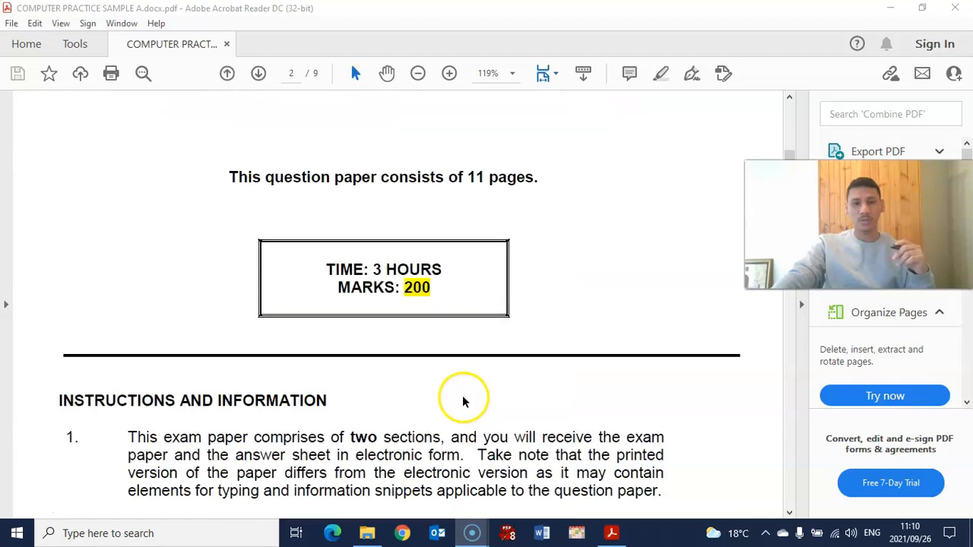
scroll("down", 3)
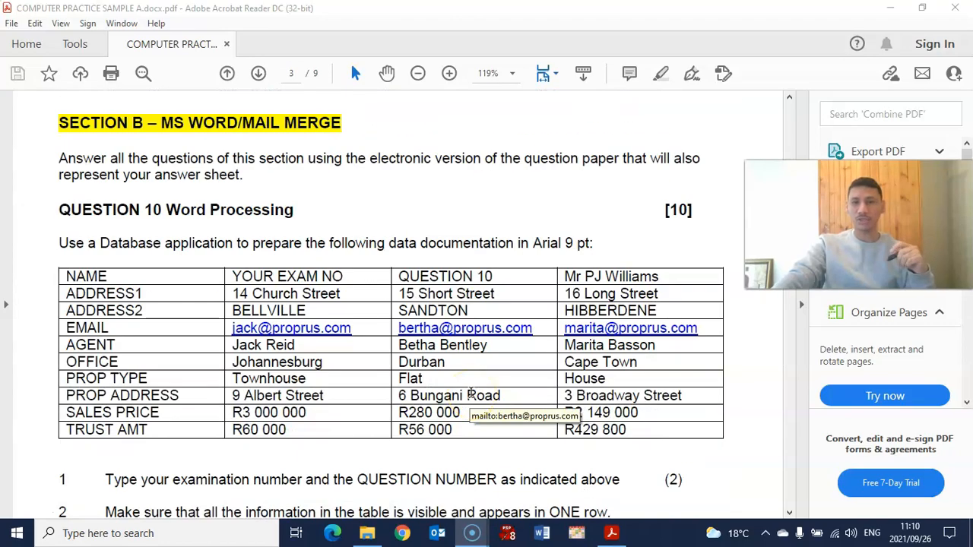
scroll("down", 3)
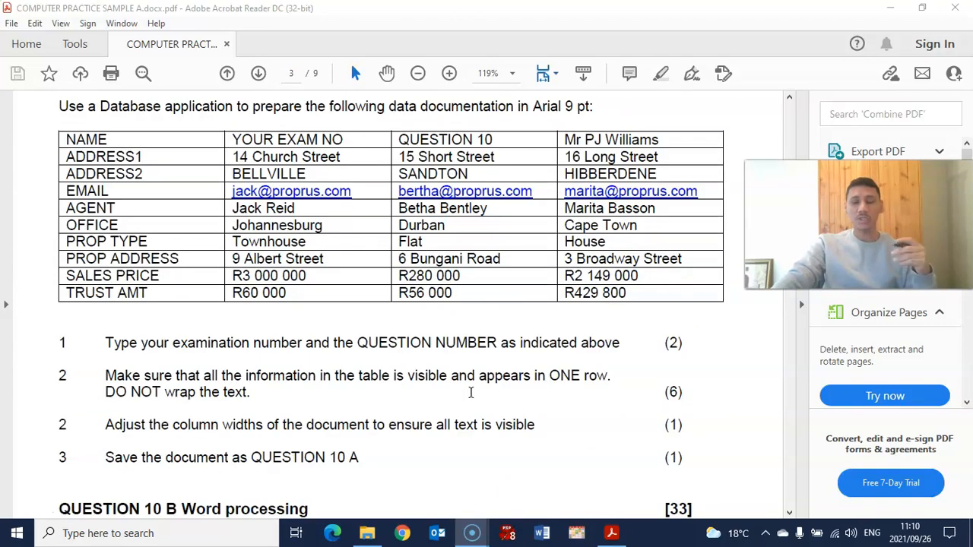
scroll("down", 3)
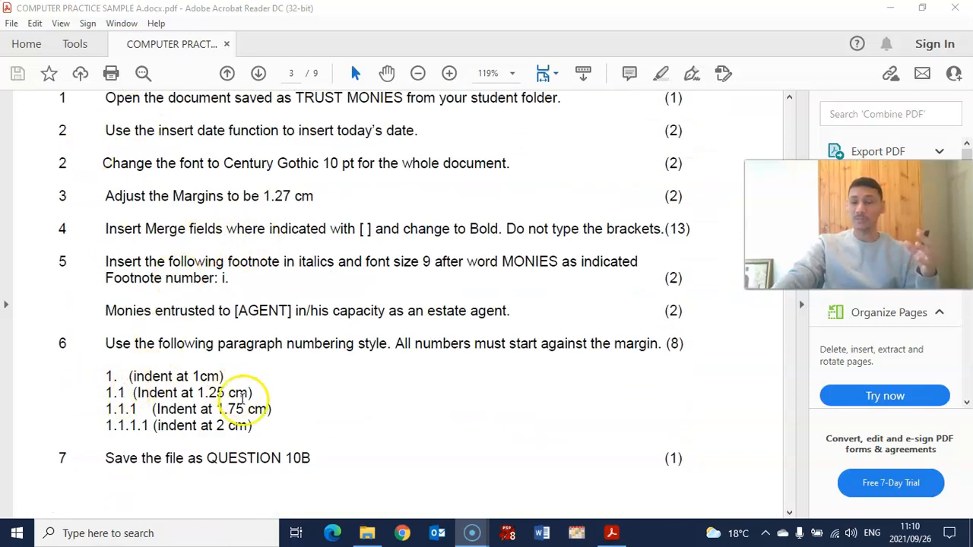
scroll("down", 3)
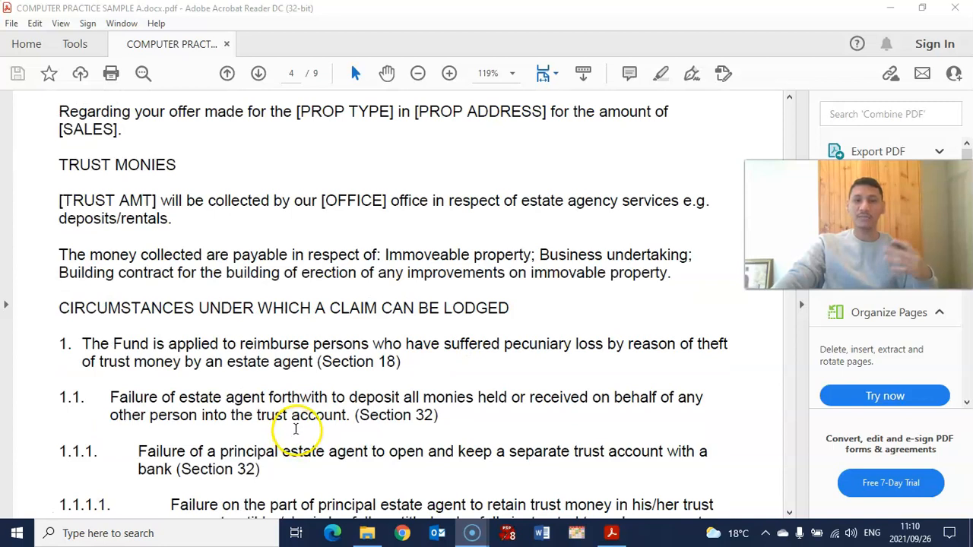
scroll("down", 3)
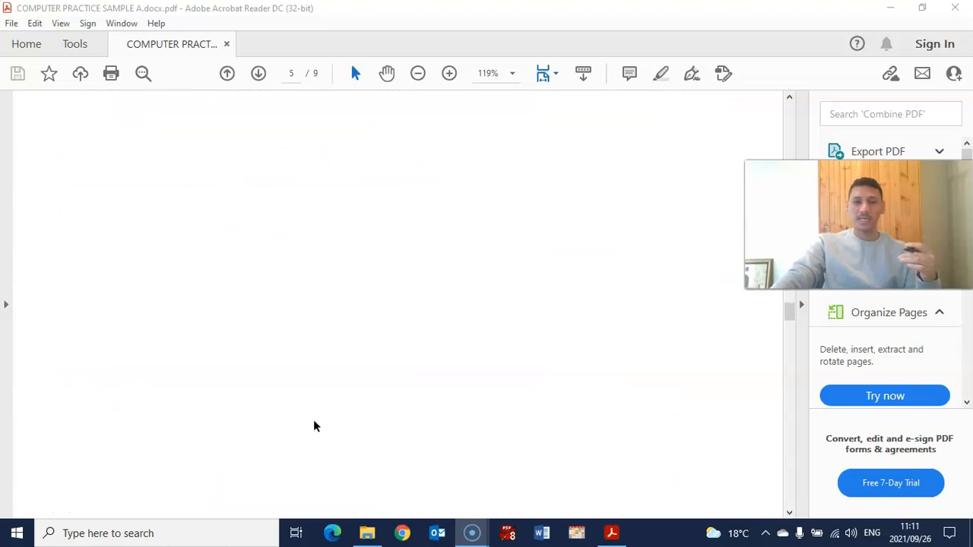
Scroll through Section C pages 6–7 to Question 11's items 9–13, ending 'save as QUESTION 11'
scroll("down", 3)
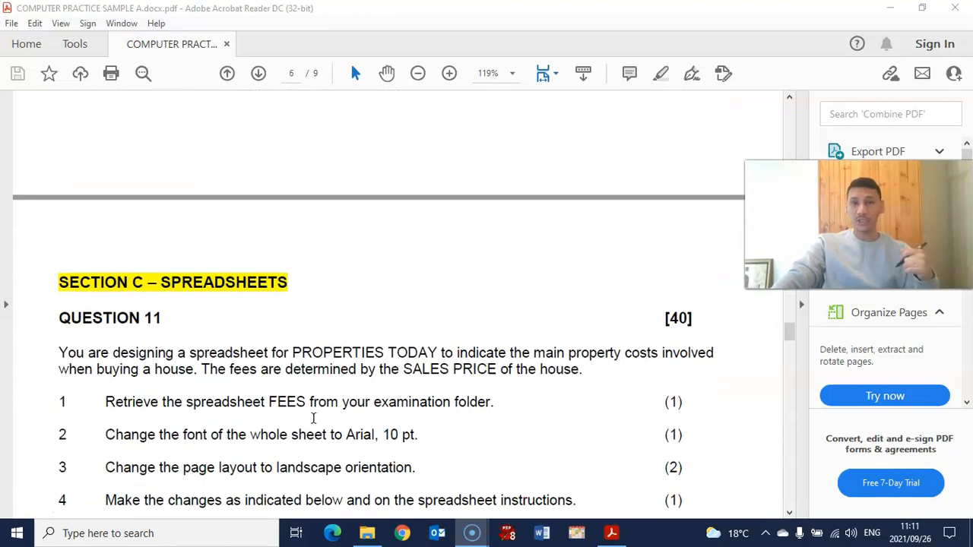
scroll("down", 3)
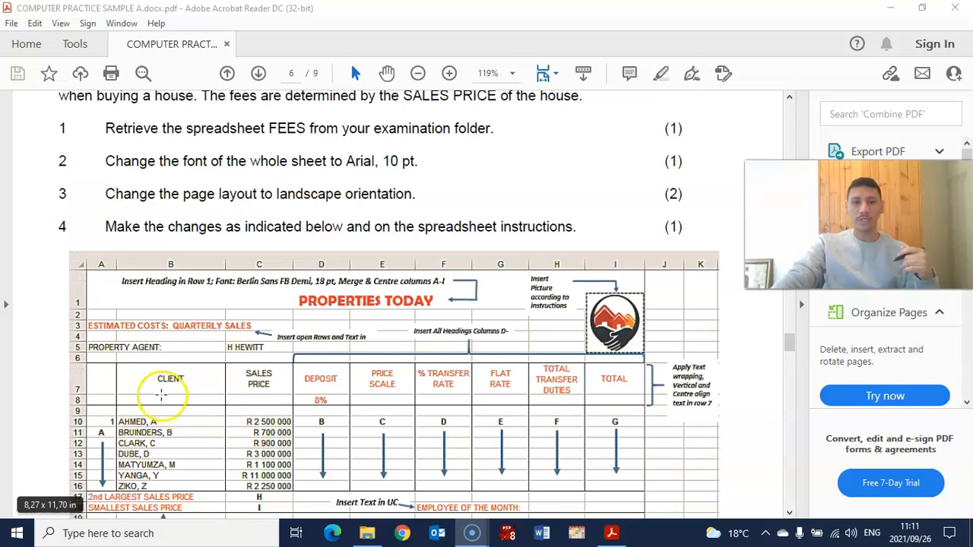
scroll("down", 3)
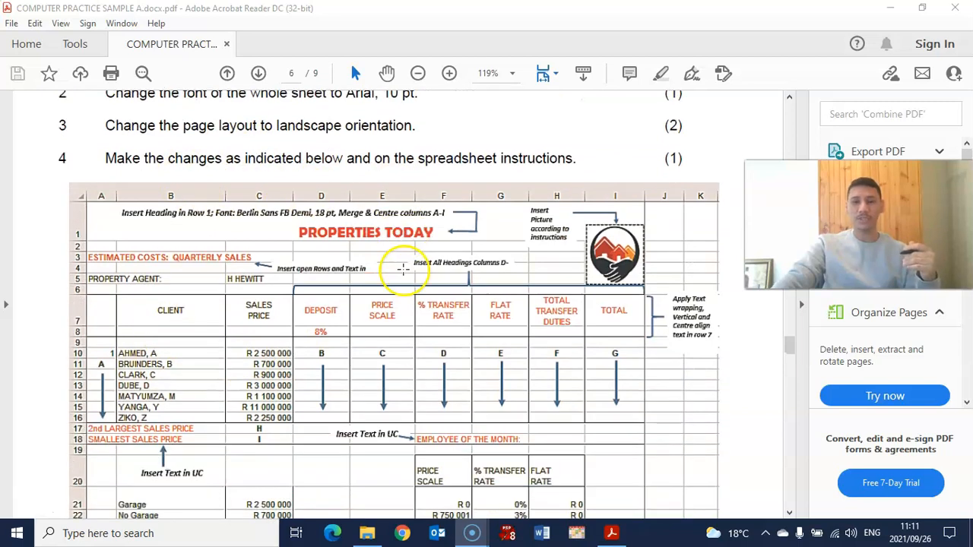
scroll("down", 3)
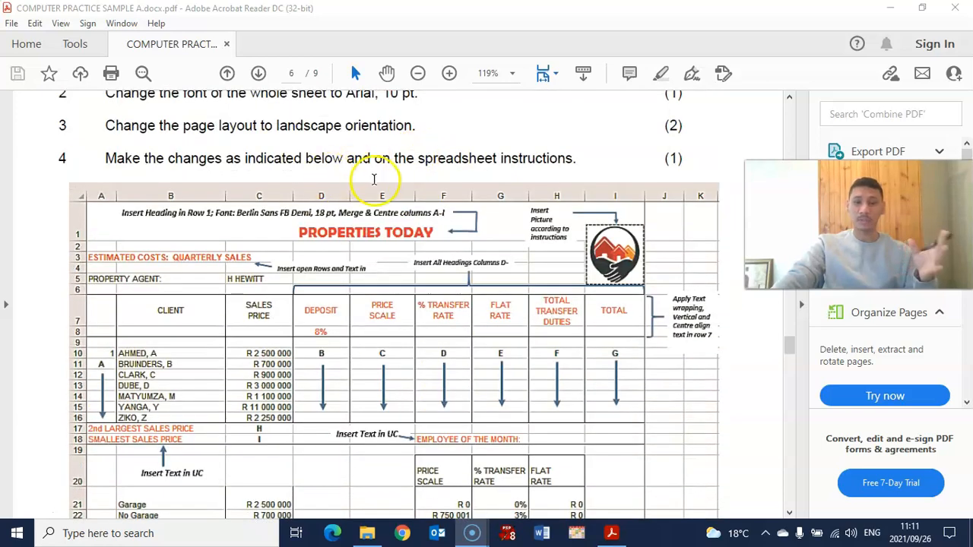
scroll("down", 3)
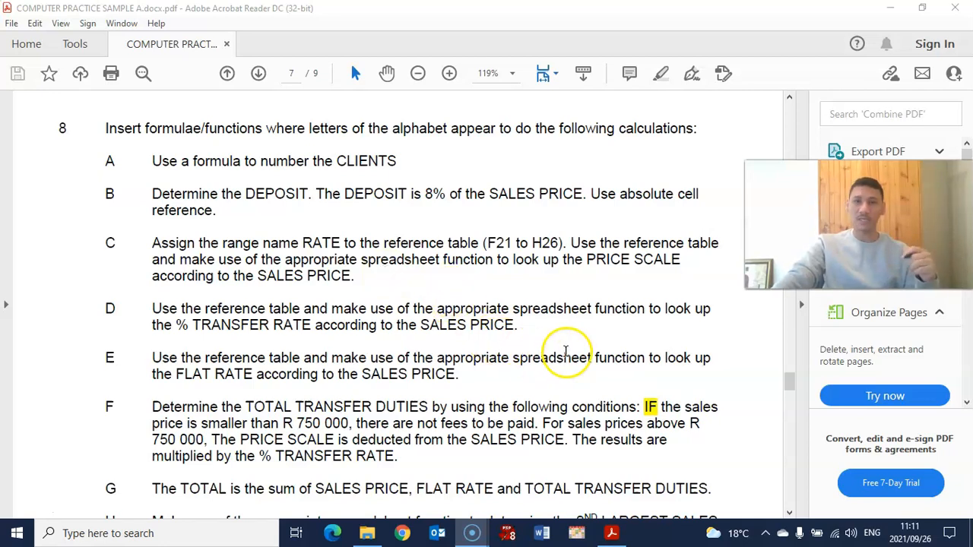
scroll("down", 3)
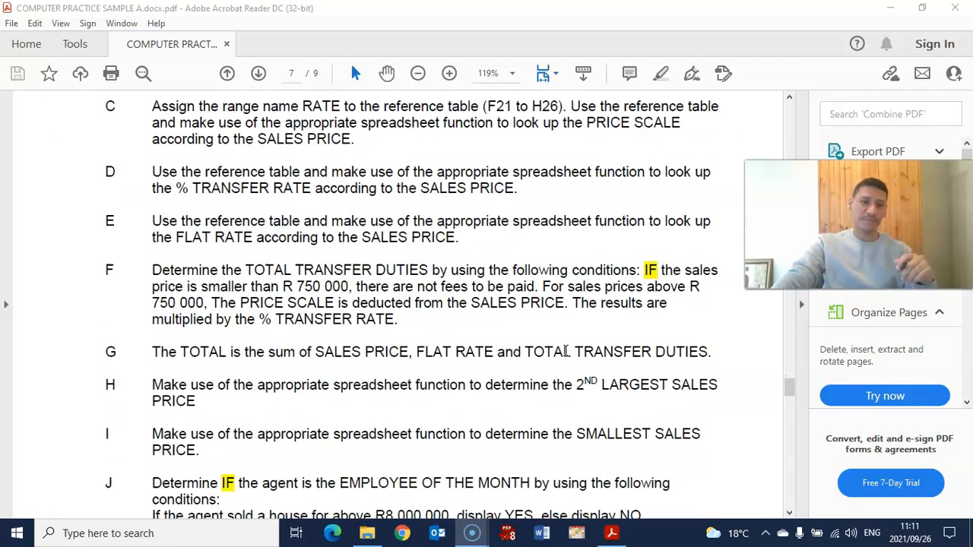
scroll("down", 3)
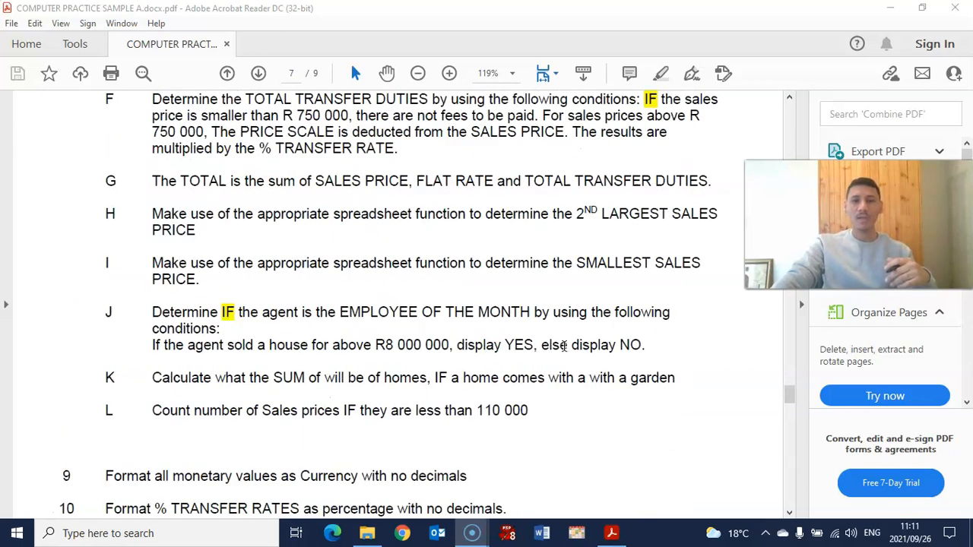
scroll("down", 3)
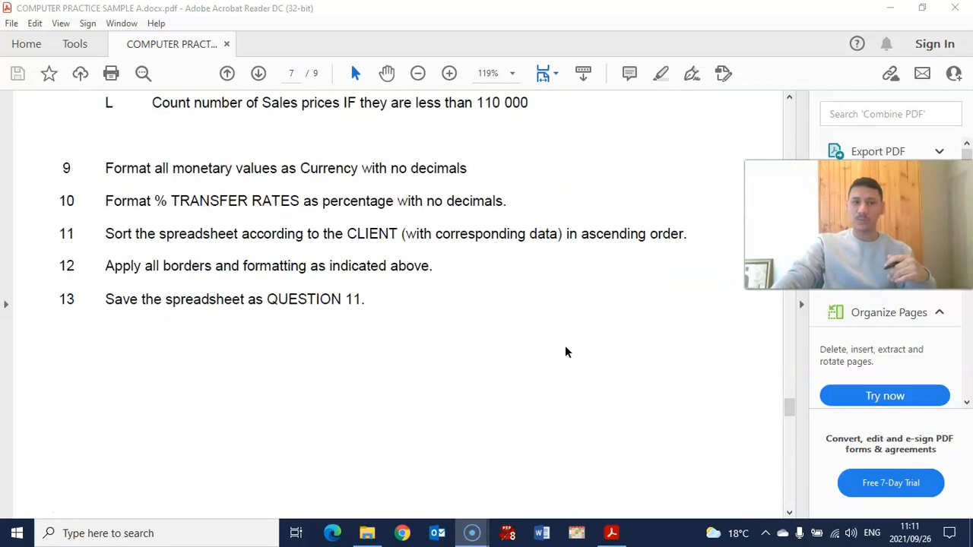
Scroll past Questions 12 and 13 on page 8 to the OneNote screenshot on page 9
scroll("down", 3)
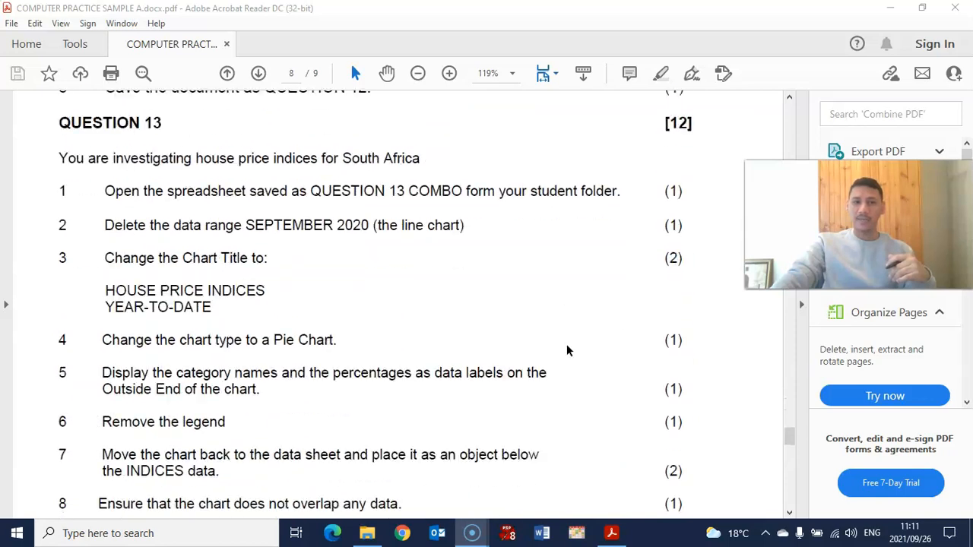
scroll("up", 3)
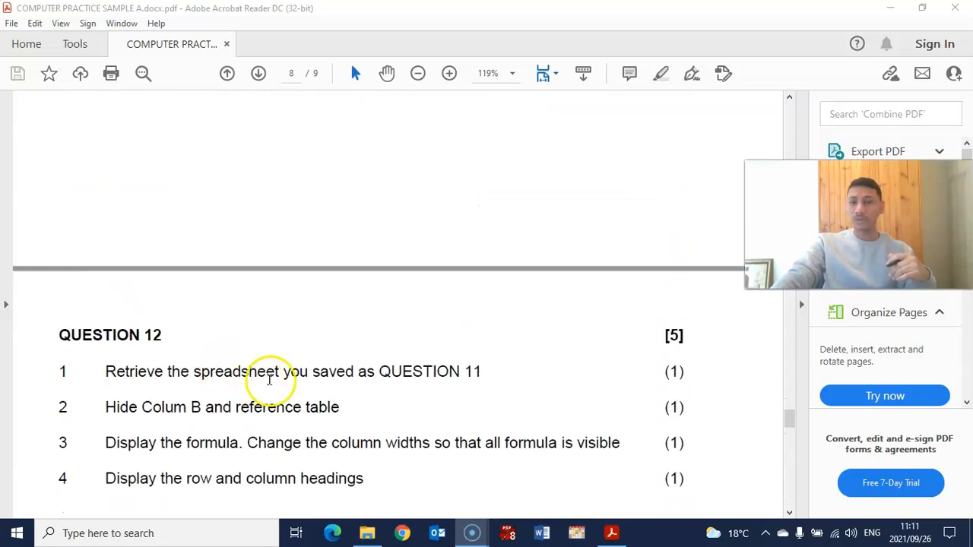
scroll("down", 3)
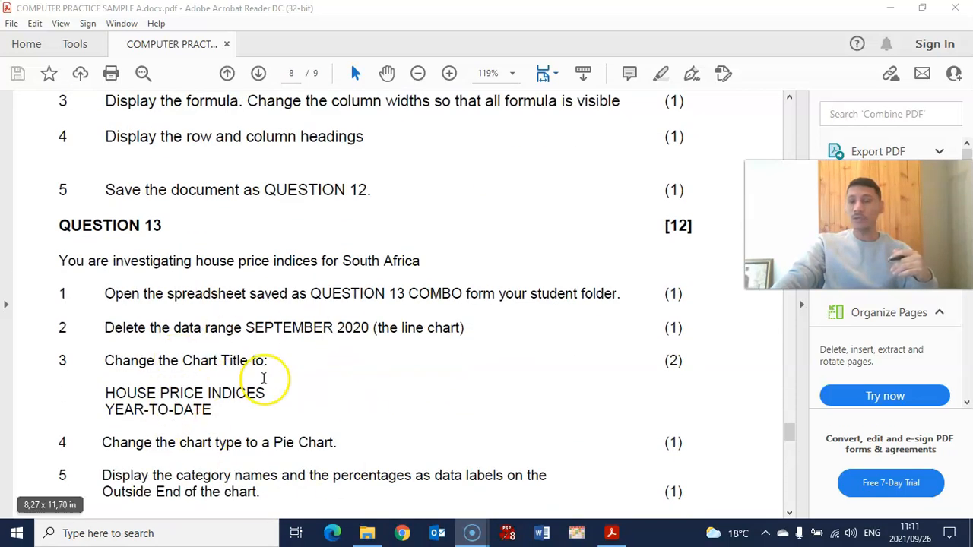
scroll("down", 3)
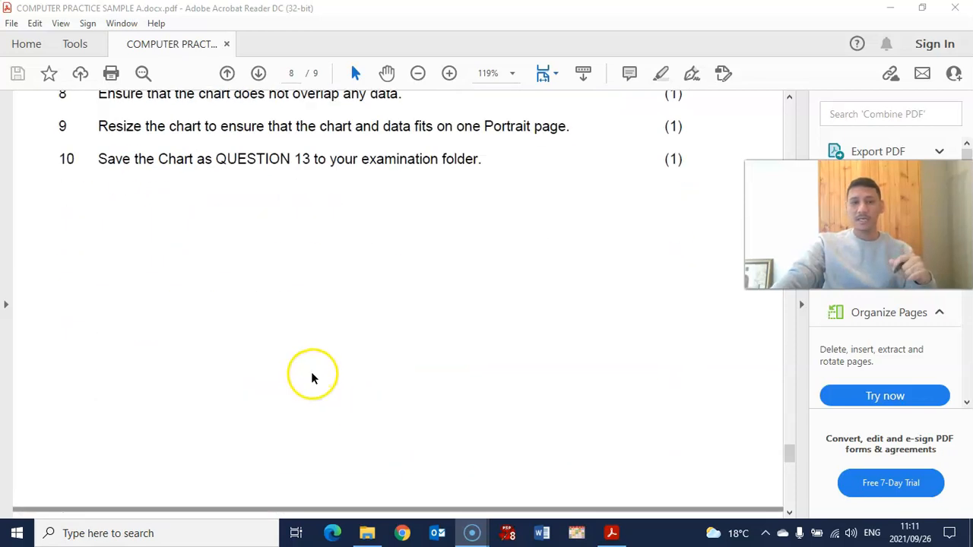
scroll("down", 3)
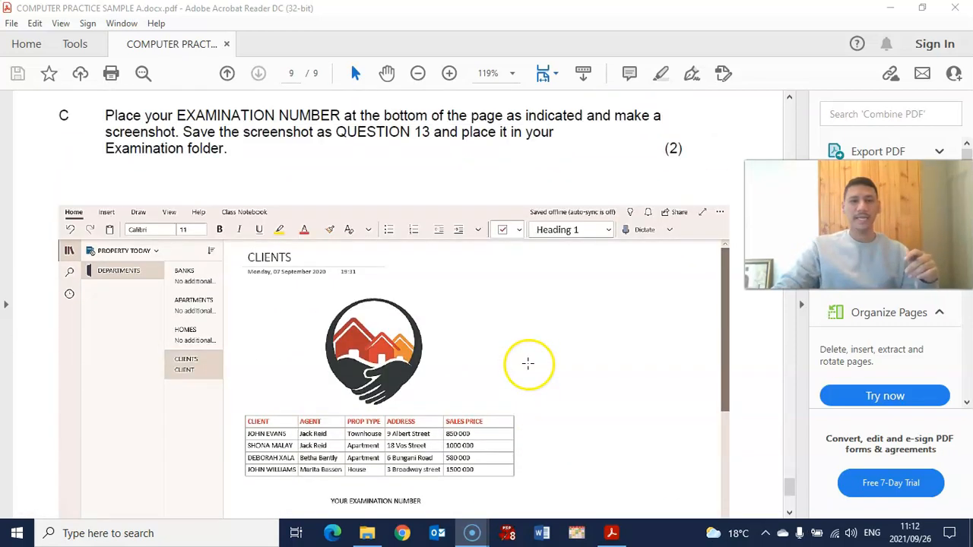
Review OneNote Question 14 and its Clients page, then return to Question 13 on page 8
scroll("down", 3)
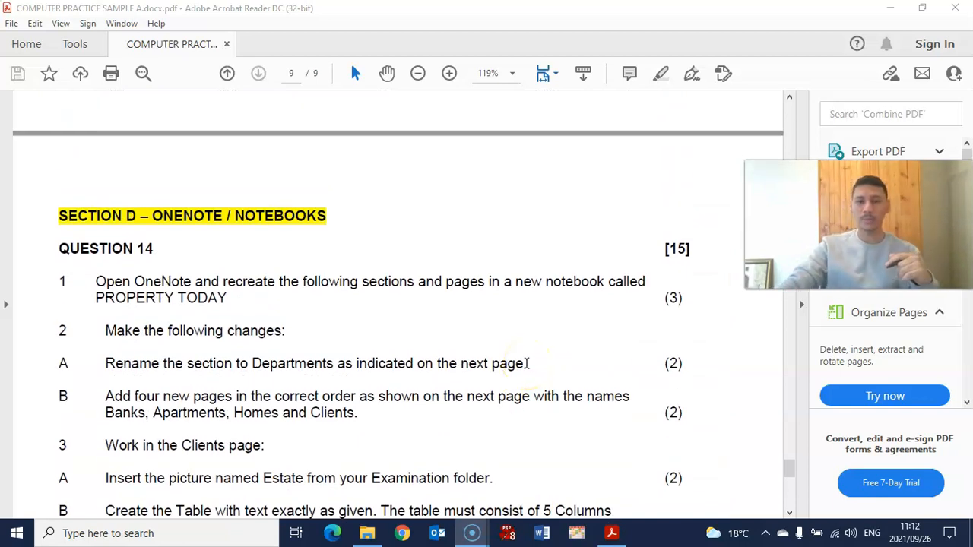
scroll("down", 3)
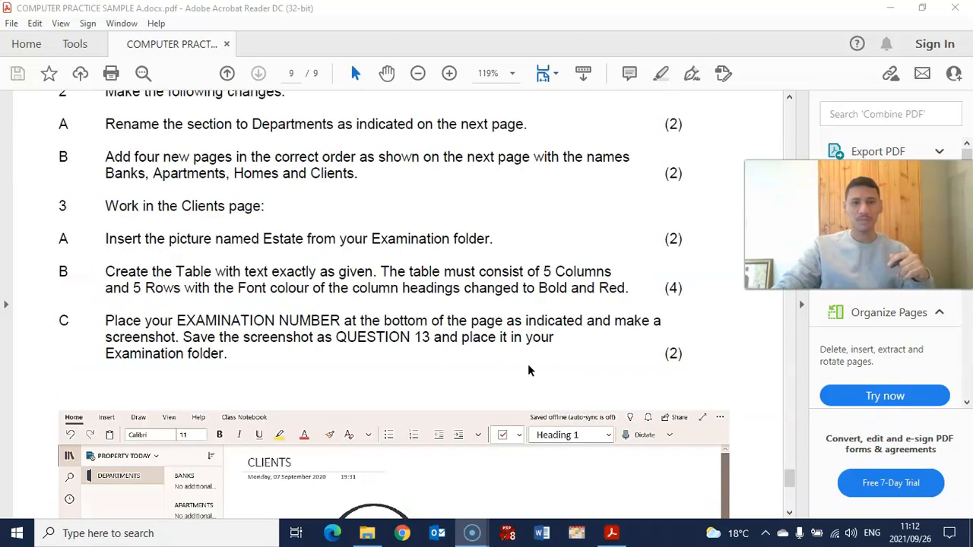
scroll("down", 3)
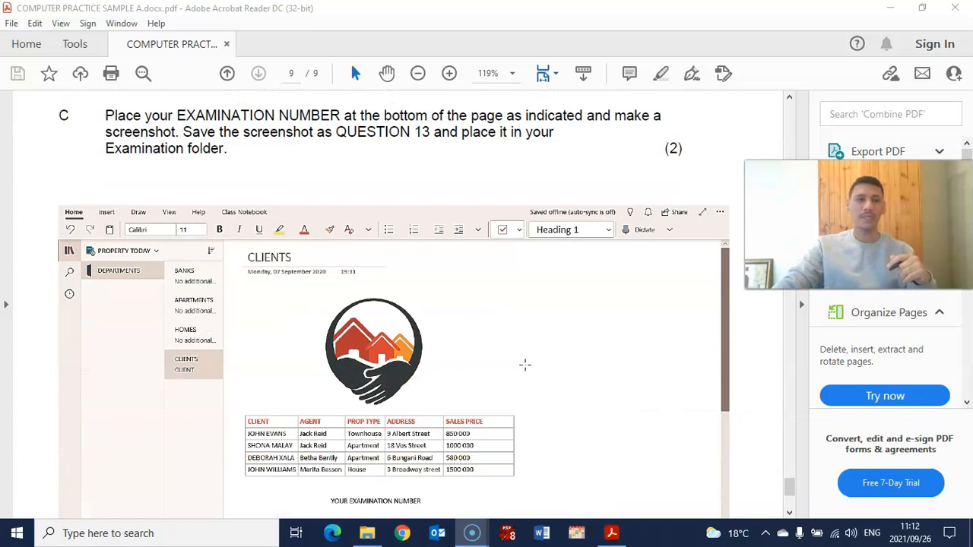
scroll("up", 3)
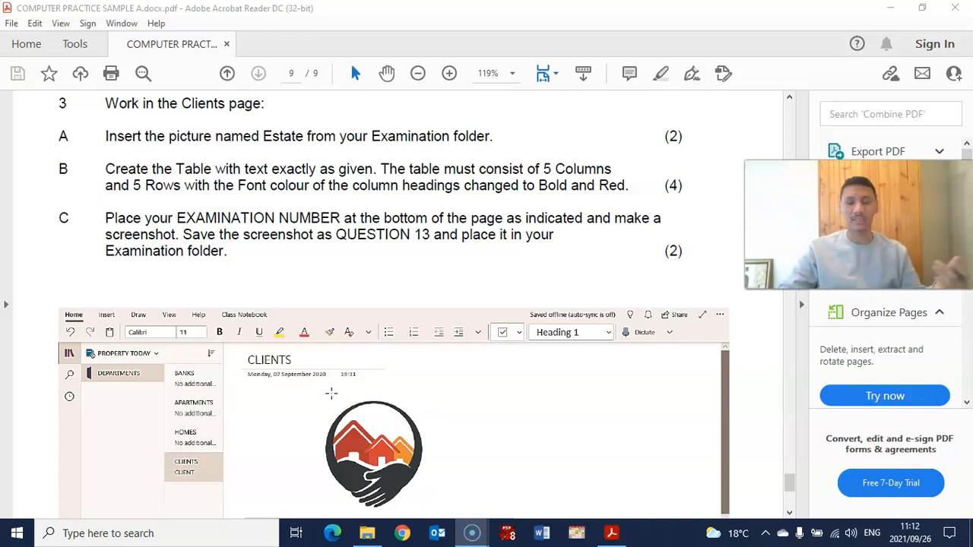
left_click(226, 73)
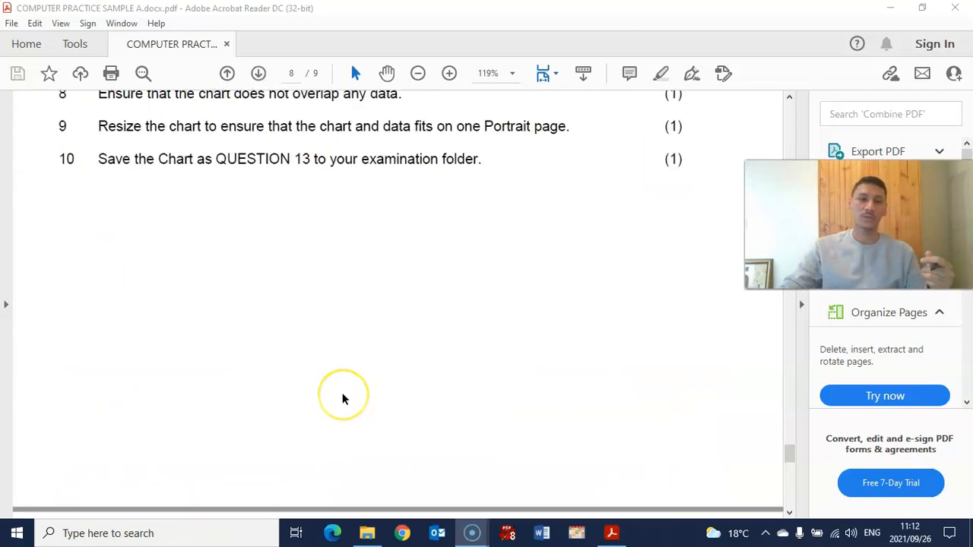
Page back through the spreadsheet task and general instructions to the page 1 cover
scroll("down", 3)
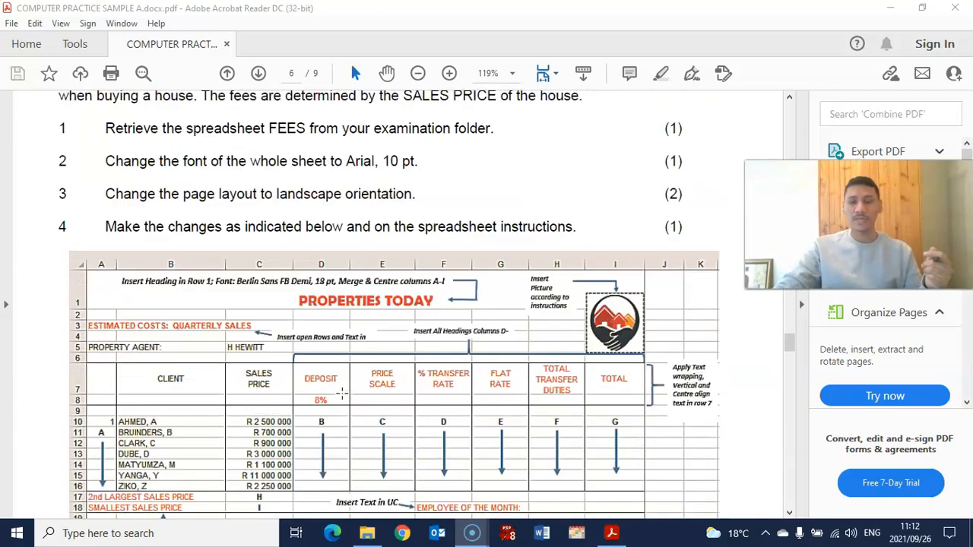
left_click(227, 73)
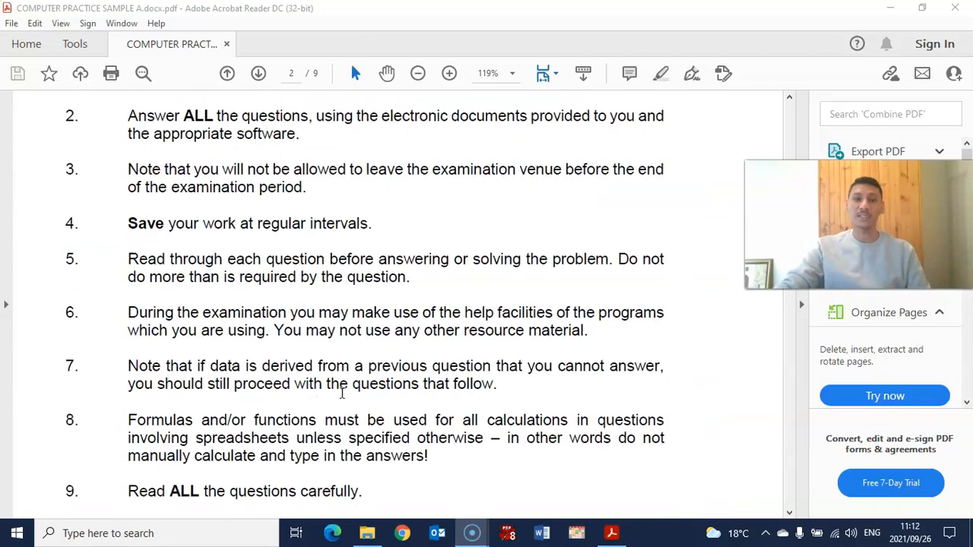
left_click(227, 73)
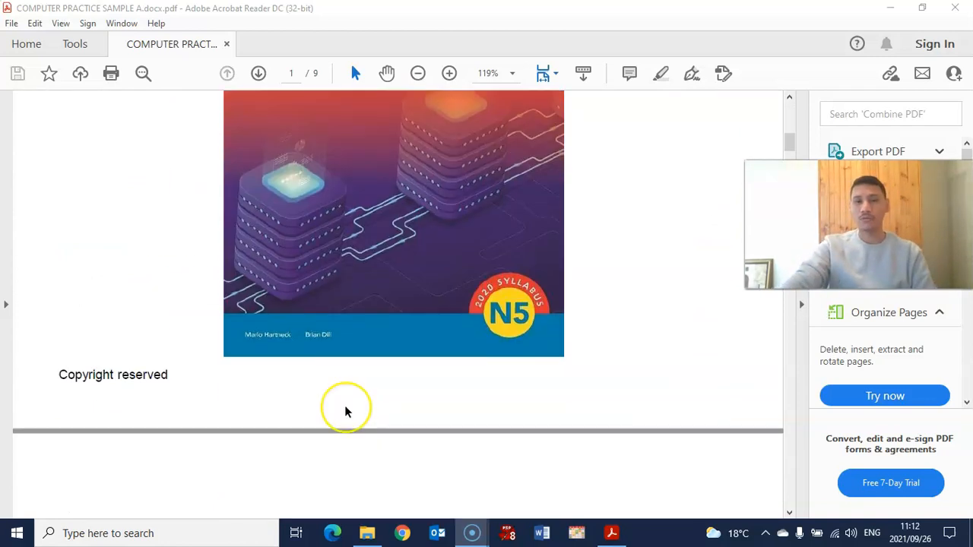
mouse_move(346, 406)
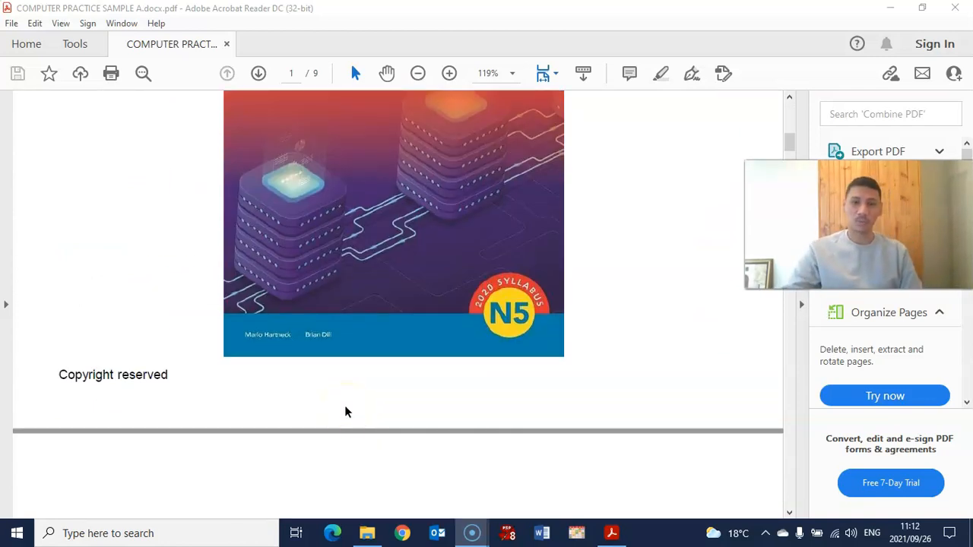